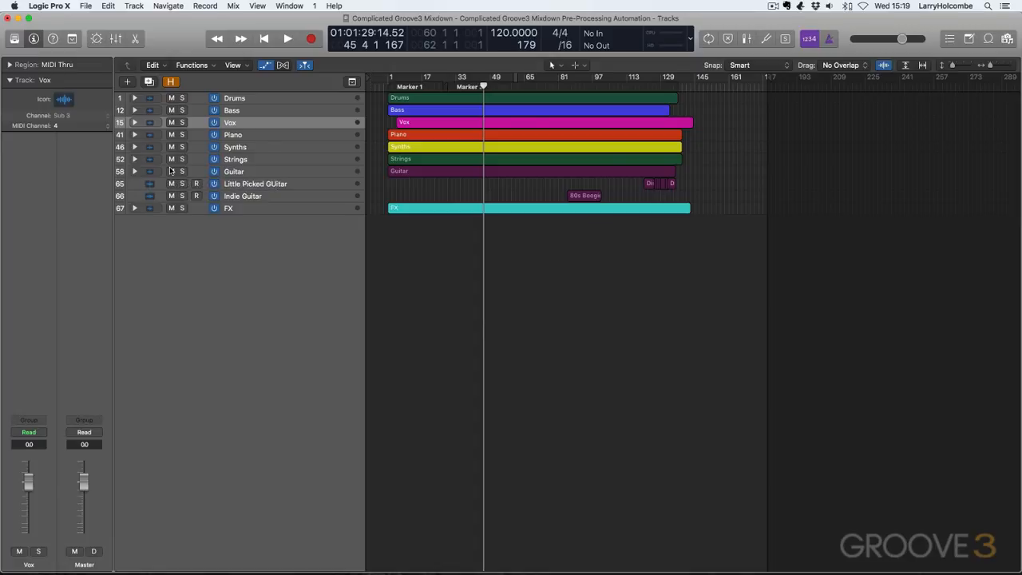
{"action": "mouse_move", "coordinate": [256, 195]}
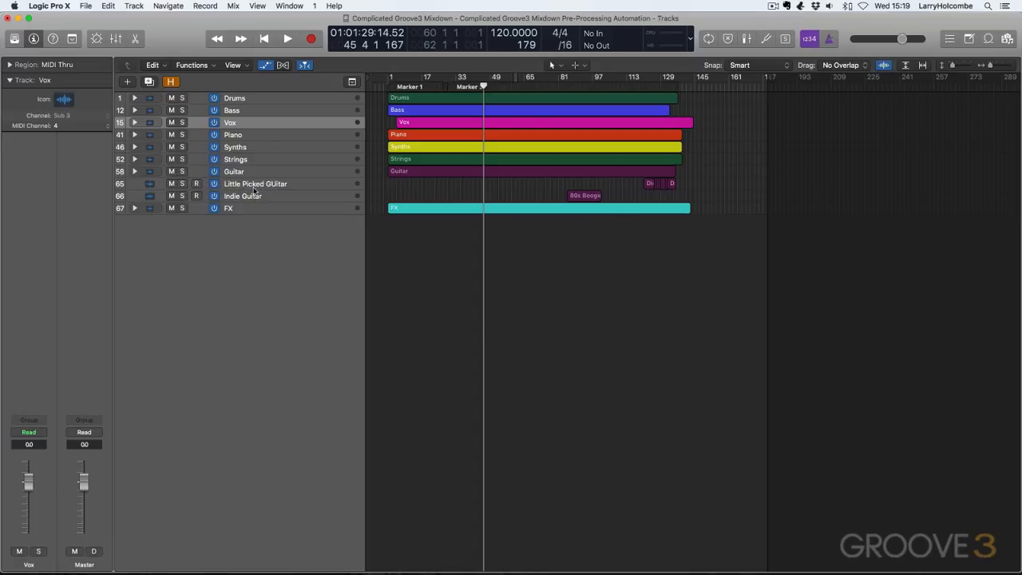
{"action": "mouse_move", "coordinate": [252, 192]}
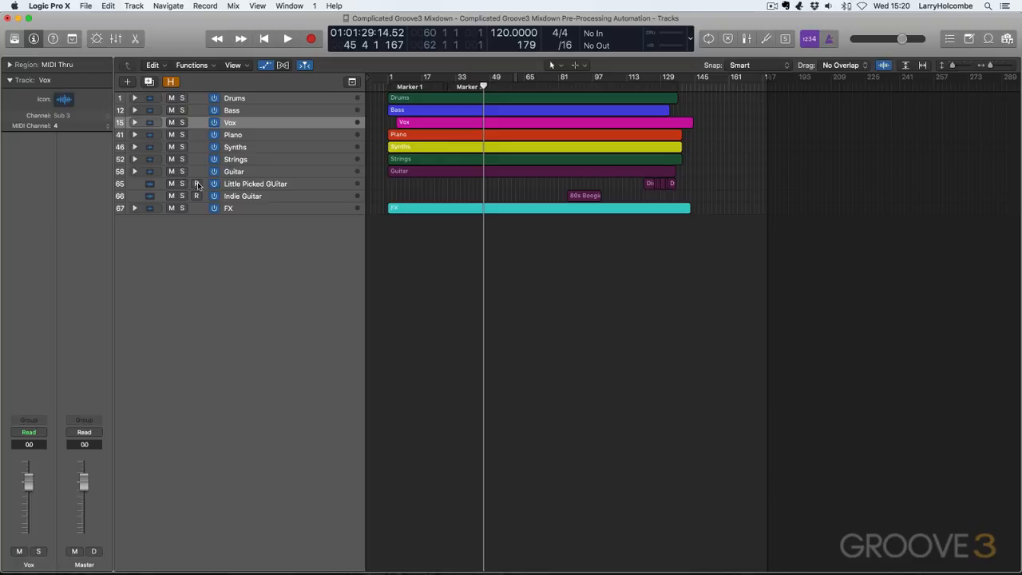
Expand the Guitar folder stack to reveal its individual guitar tracks.
{"action": "left_click", "coordinate": [134, 171]}
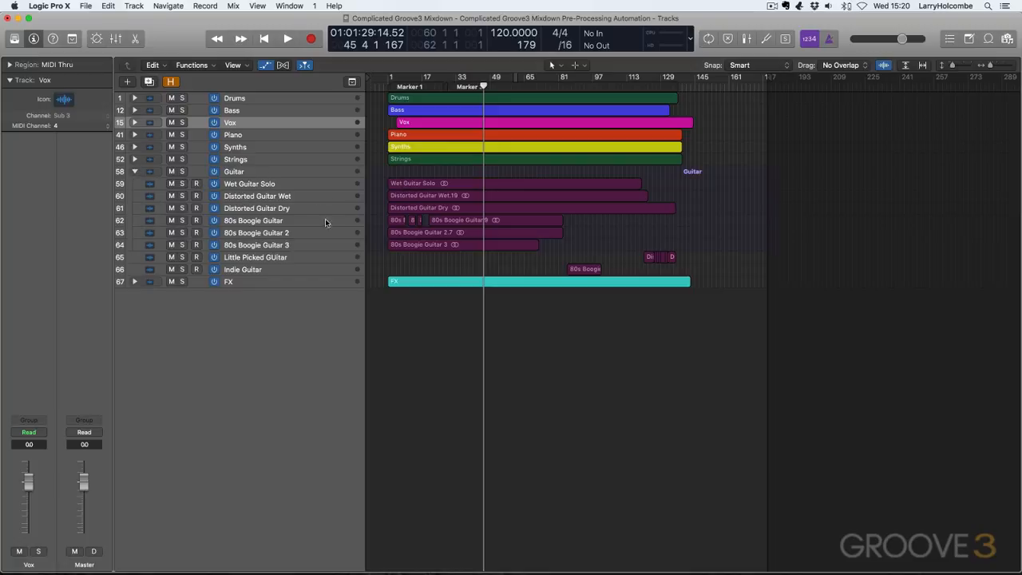
{"action": "mouse_move", "coordinate": [281, 259]}
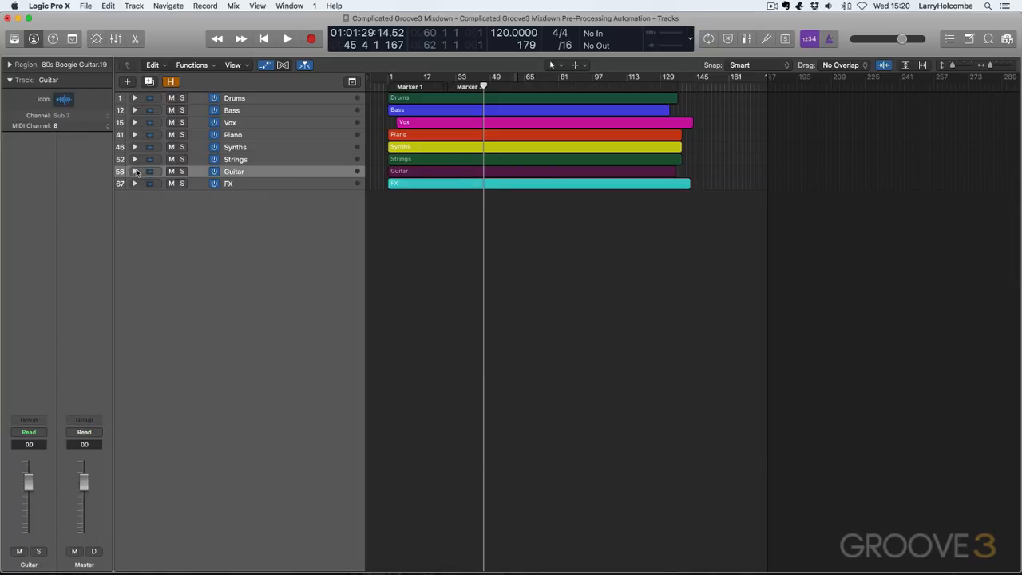
{"action": "mouse_move", "coordinate": [243, 183]}
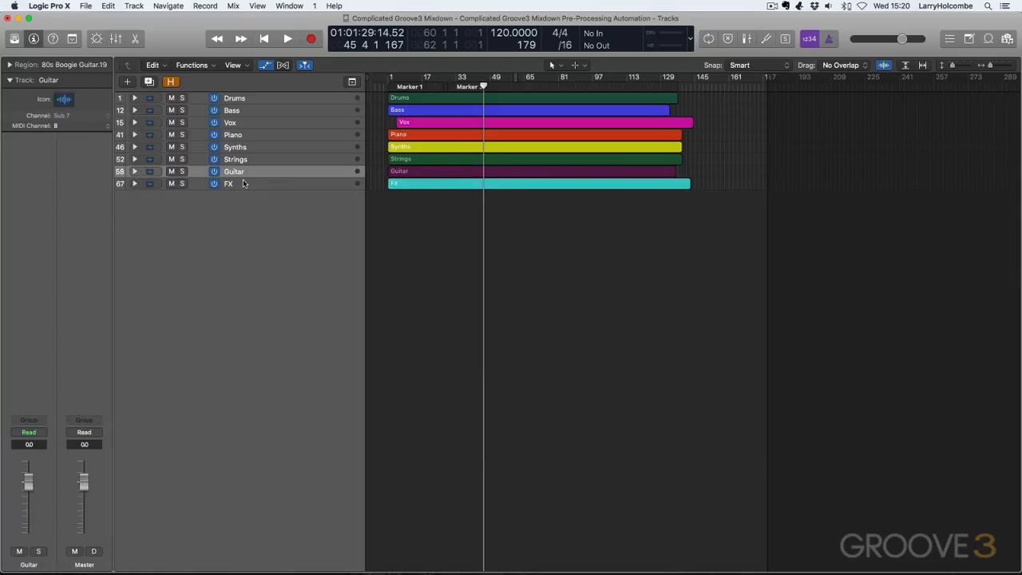
{"action": "mouse_move", "coordinate": [242, 184]}
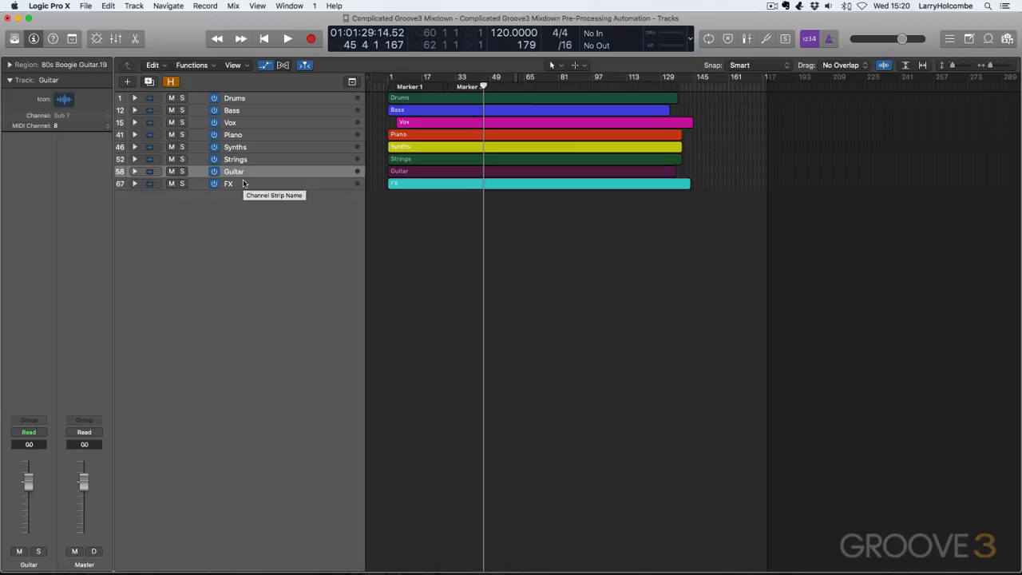
{"action": "mouse_move", "coordinate": [262, 174]}
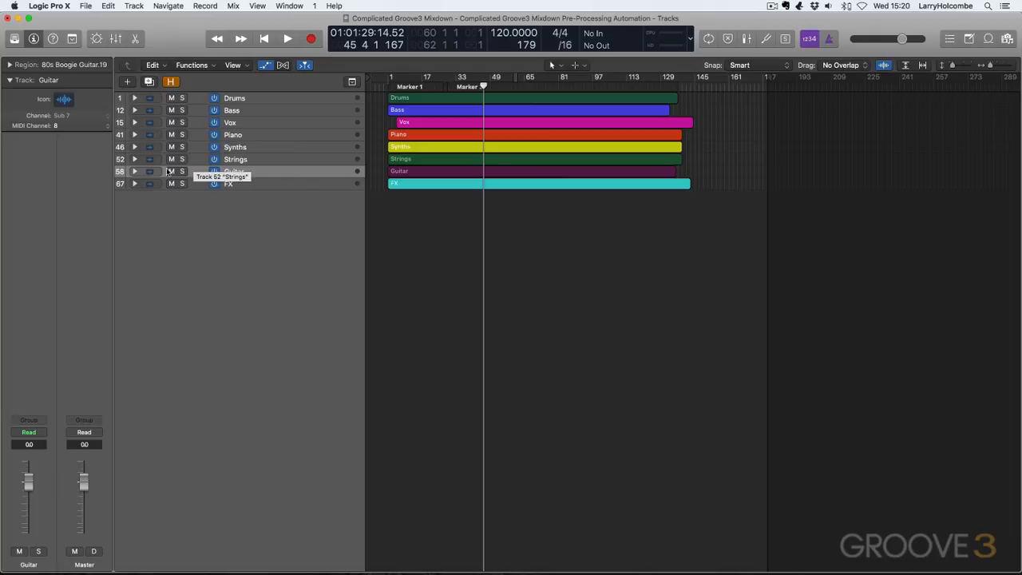
Review the Guitar folder's Gain automation and audition the Slap Bass volume automation.
{"action": "left_click", "coordinate": [134, 171]}
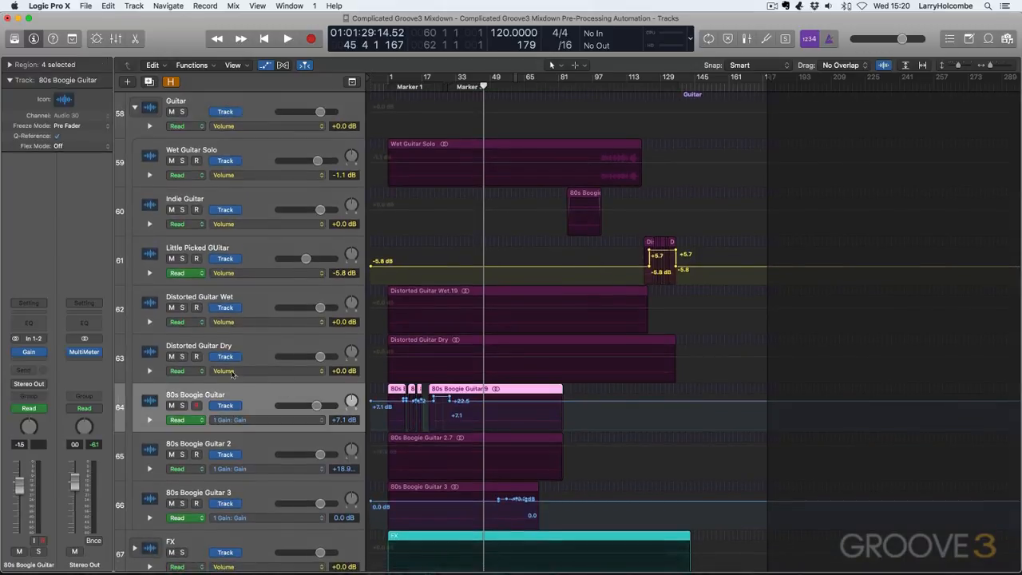
{"action": "mouse_move", "coordinate": [492, 511]}
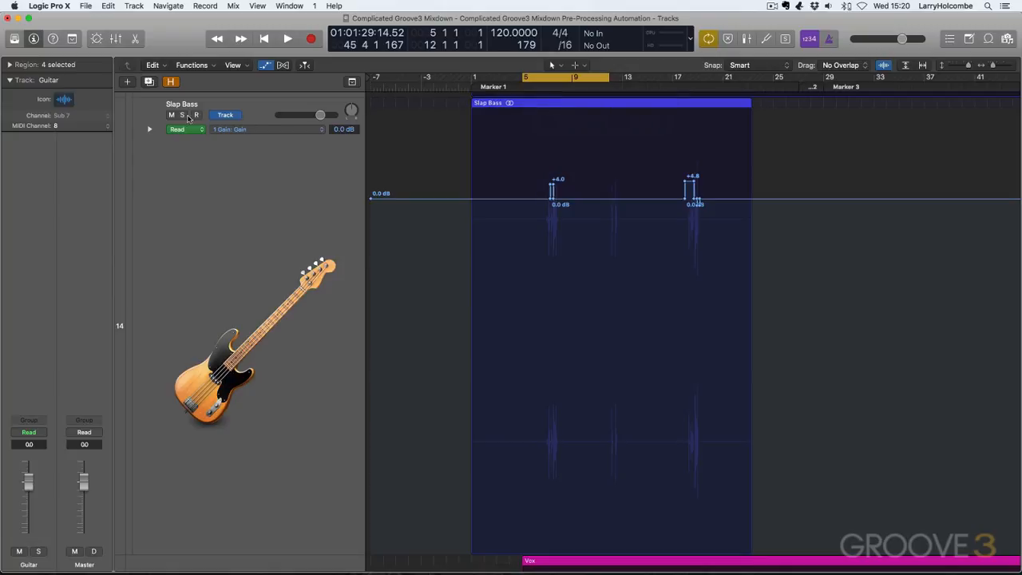
{"action": "left_click", "coordinate": [288, 39]}
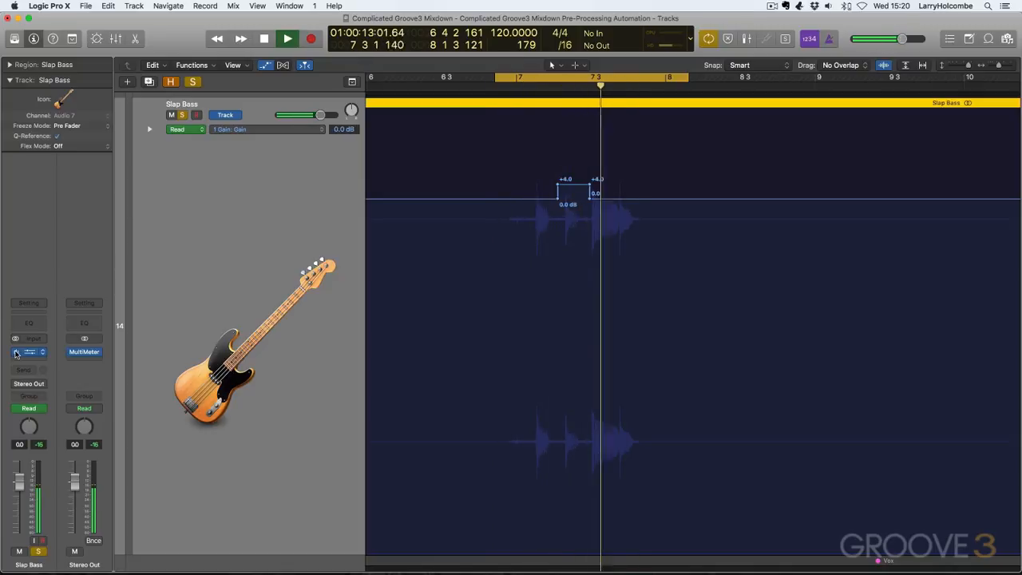
{"action": "left_click", "coordinate": [287, 39]}
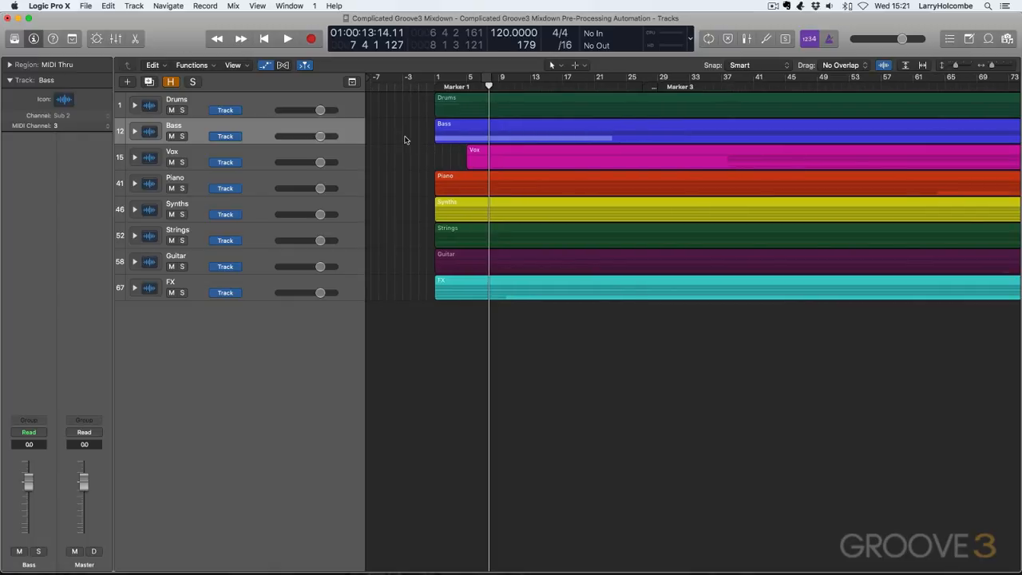
Expand the Vox folder to reveal the lead, harmony and adlib vocal tracks.
{"action": "left_click", "coordinate": [134, 152]}
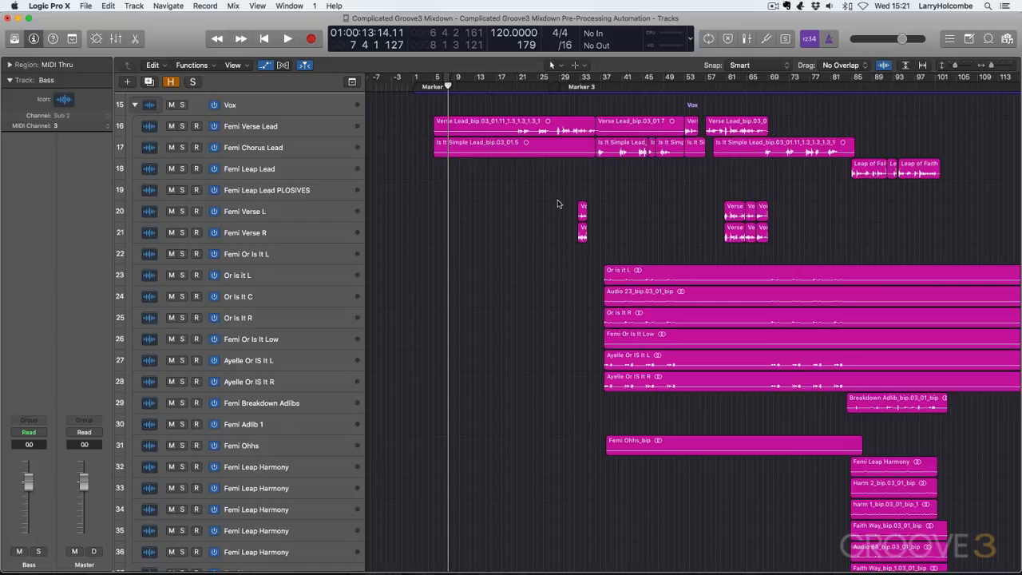
{"action": "mouse_move", "coordinate": [578, 81]}
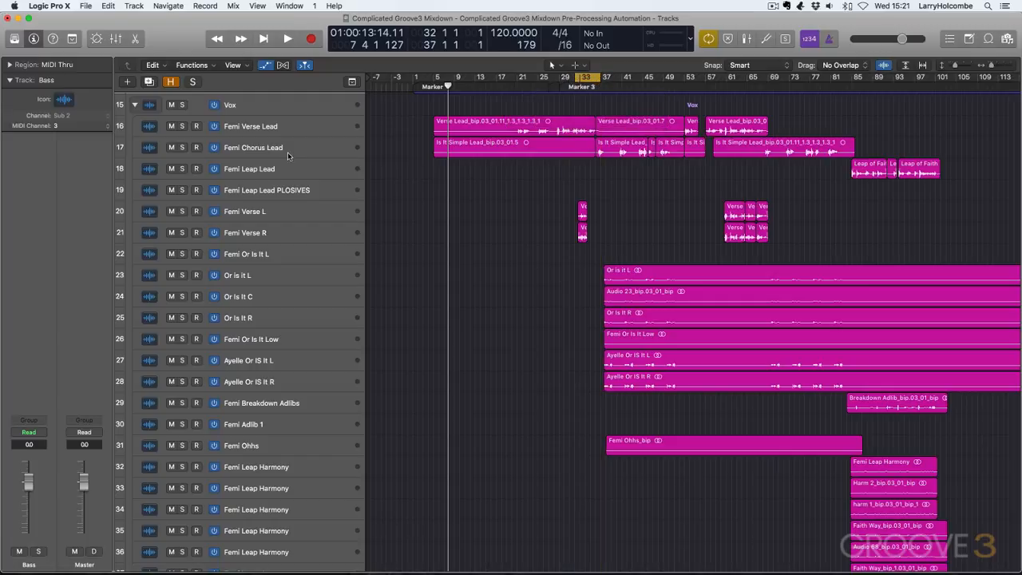
In the Mixer, pan Femi Verse L left and Femi Verse R right at -1.6 dB, recentre Or Is It L.
{"action": "left_click", "coordinate": [287, 38]}
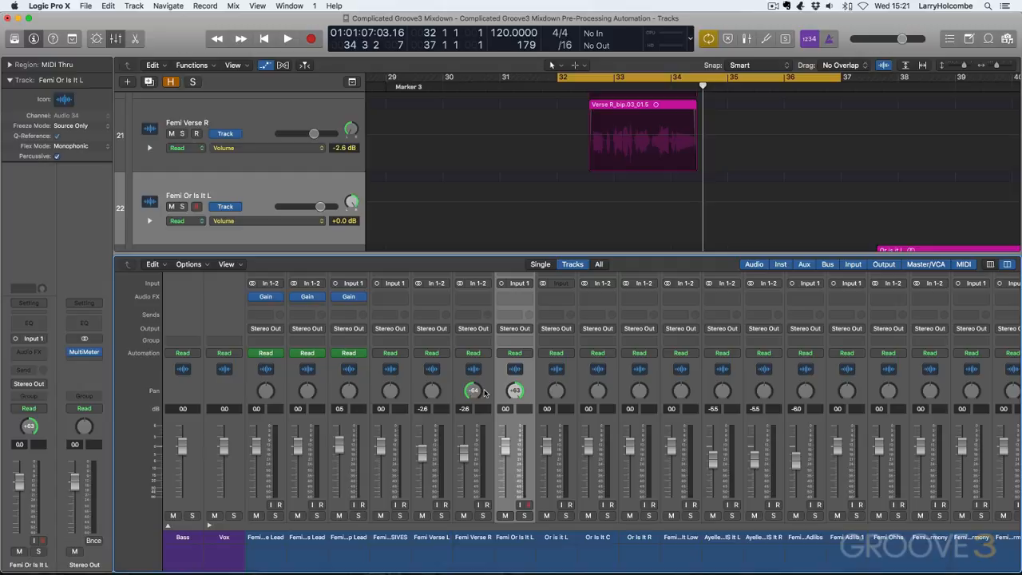
{"action": "mouse_move", "coordinate": [480, 390]}
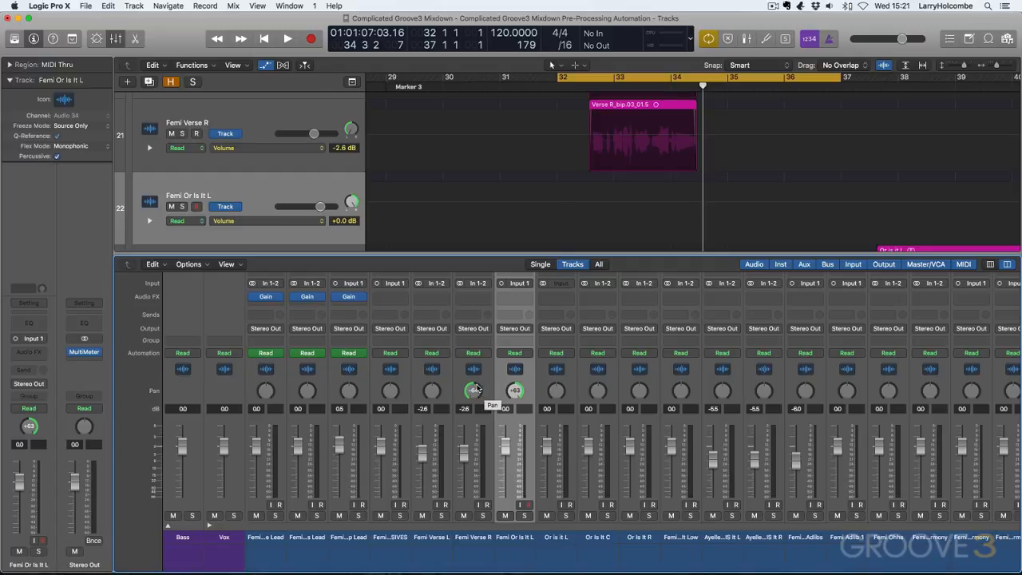
{"action": "left_click", "coordinate": [287, 38]}
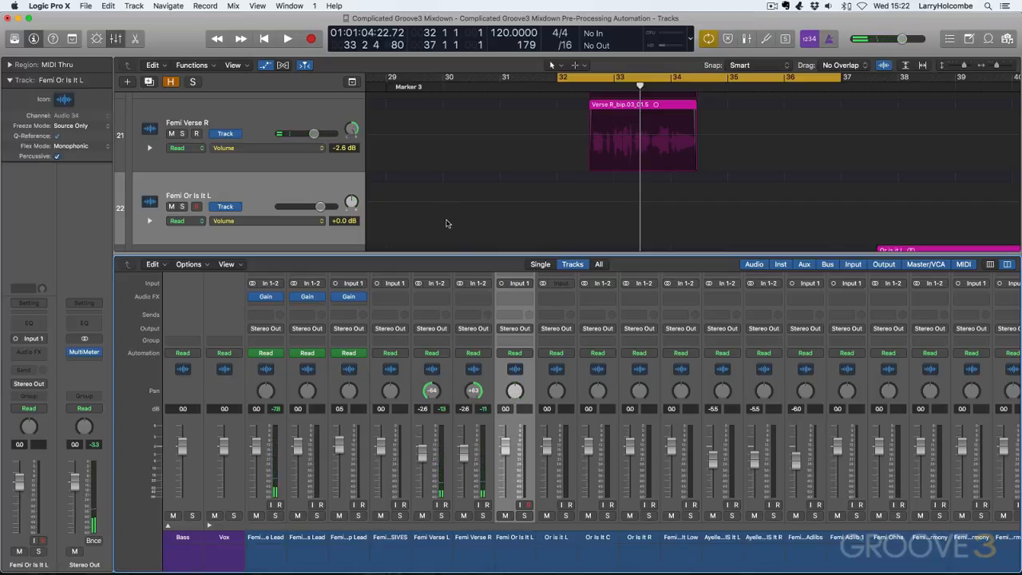
{"action": "left_click", "coordinate": [287, 38]}
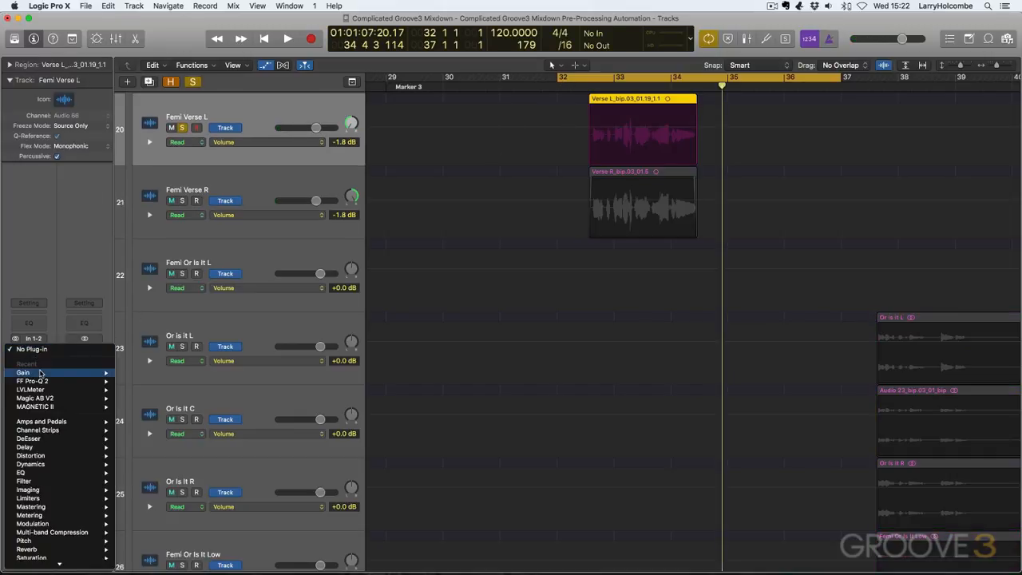
Insert Gain on Femi Verse L and write gain automation points across the verse region.
{"action": "left_click", "coordinate": [22, 374]}
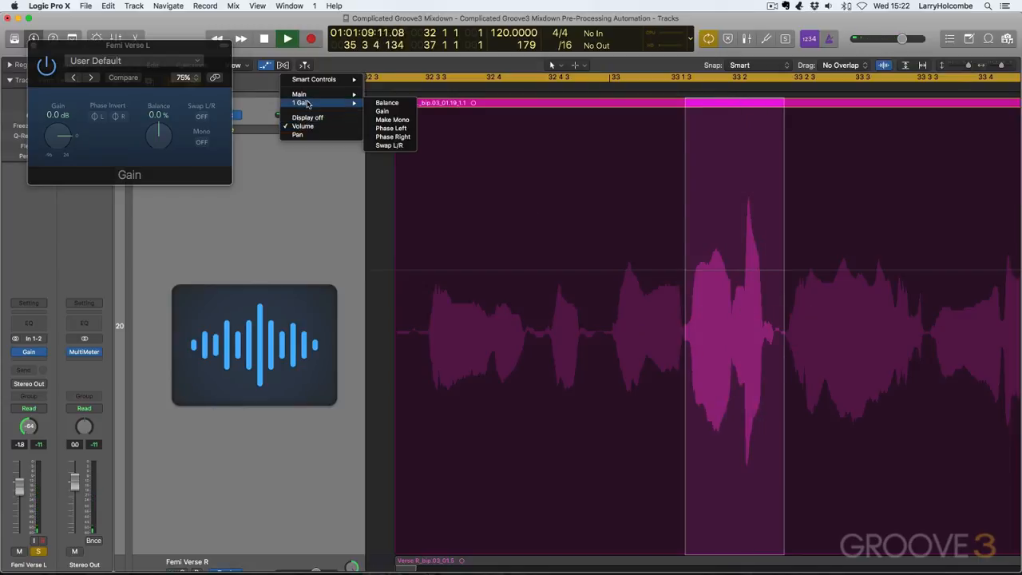
{"action": "left_click", "coordinate": [386, 102]}
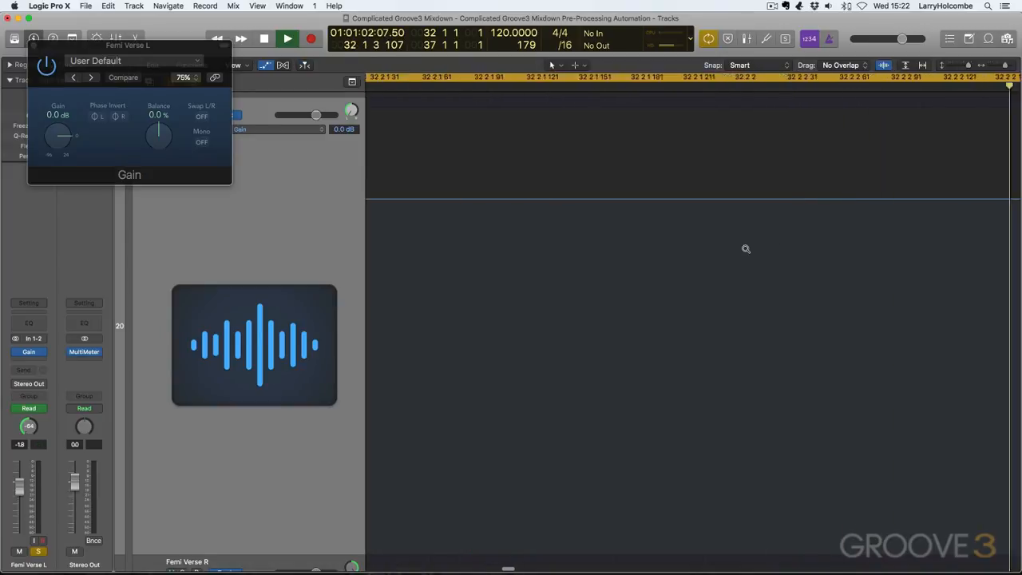
{"action": "left_click", "coordinate": [287, 38]}
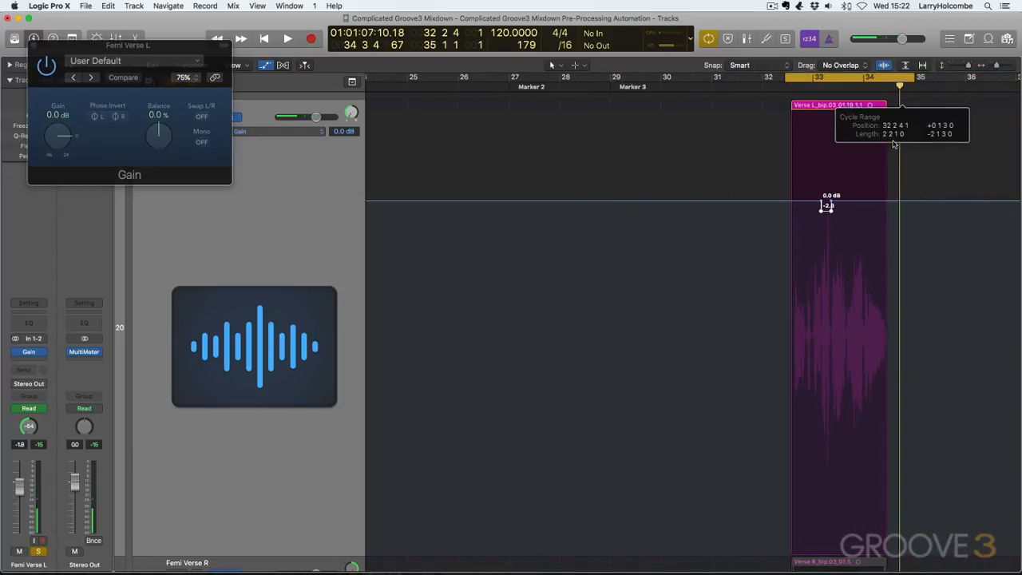
{"action": "left_click", "coordinate": [288, 38]}
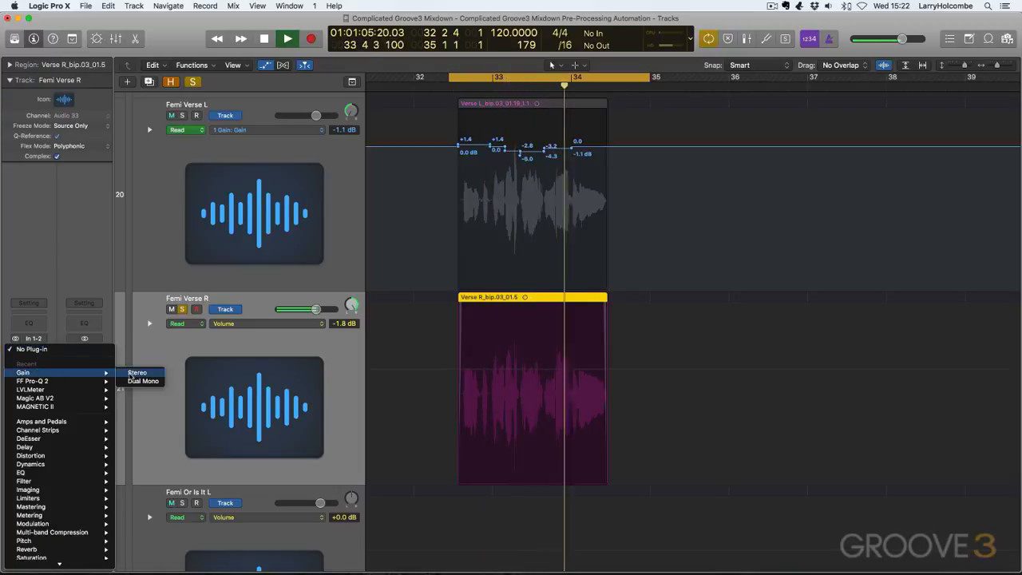
Insert a stereo Utility > Gain plug-in on the Femi Verse R channel.
{"action": "left_click", "coordinate": [137, 372]}
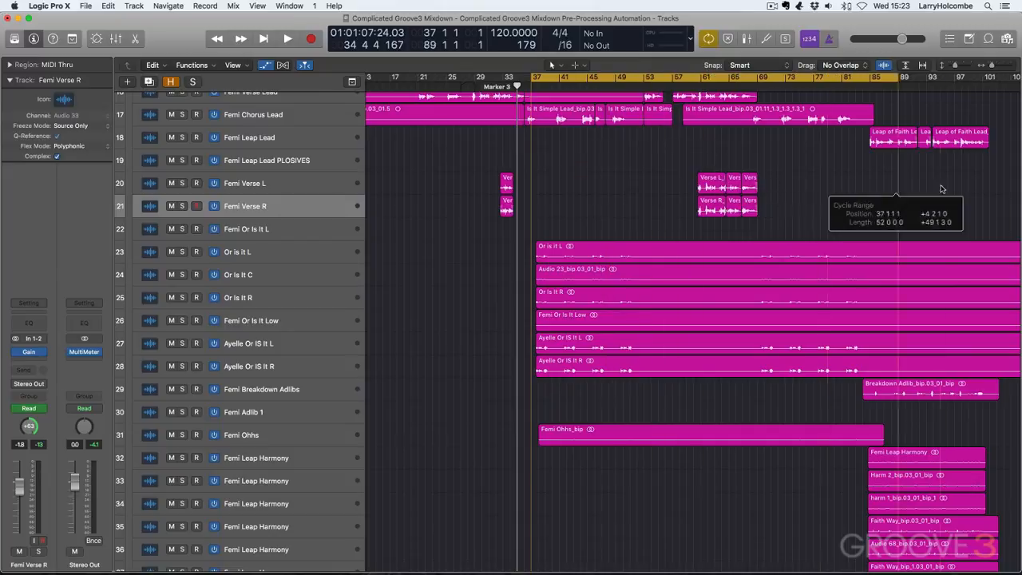
Select Or Is It L and show the Mixer across the harmony channel strips.
{"action": "left_click", "coordinate": [288, 39]}
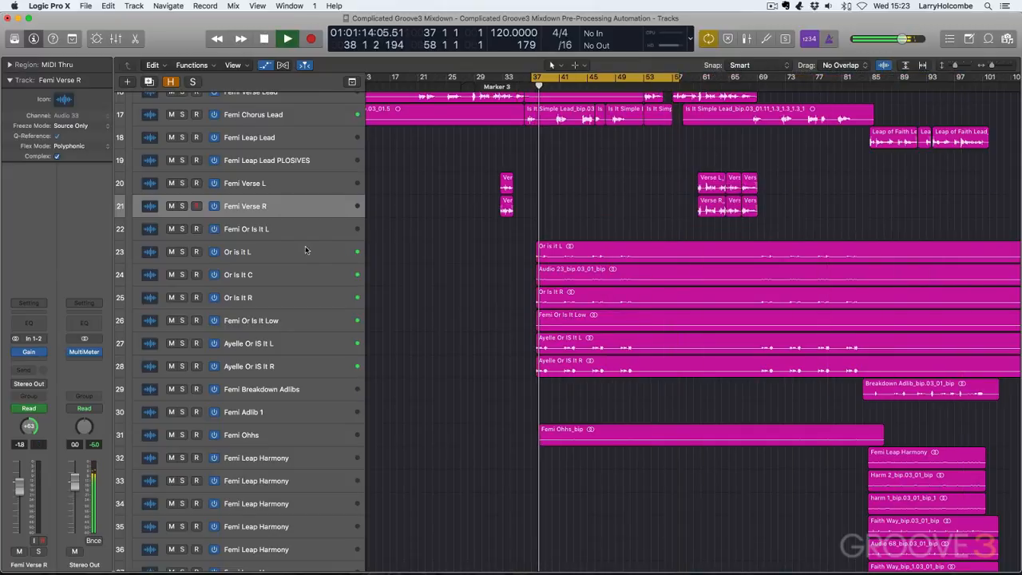
{"action": "left_click", "coordinate": [246, 252]}
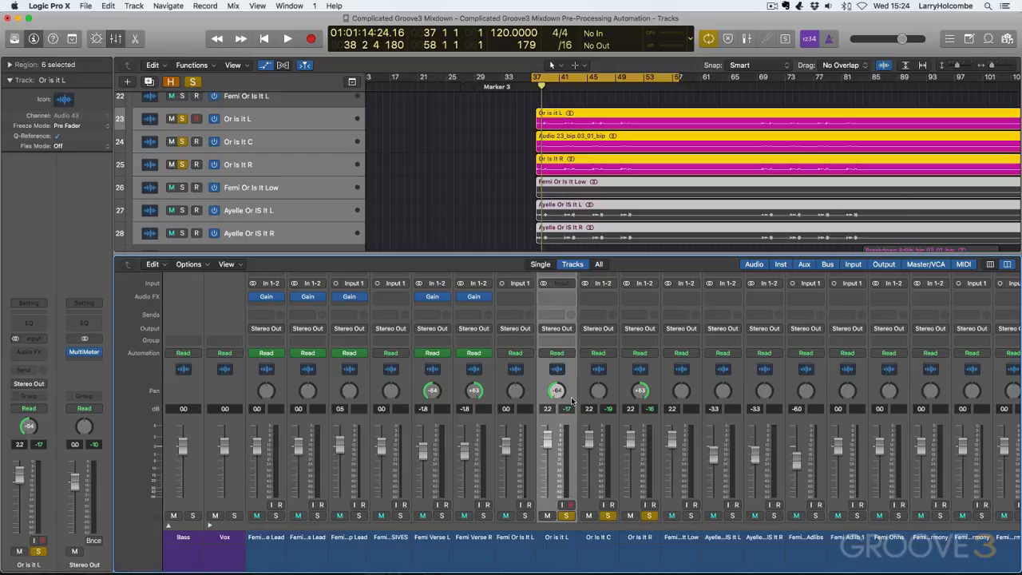
{"action": "mouse_move", "coordinate": [645, 407]}
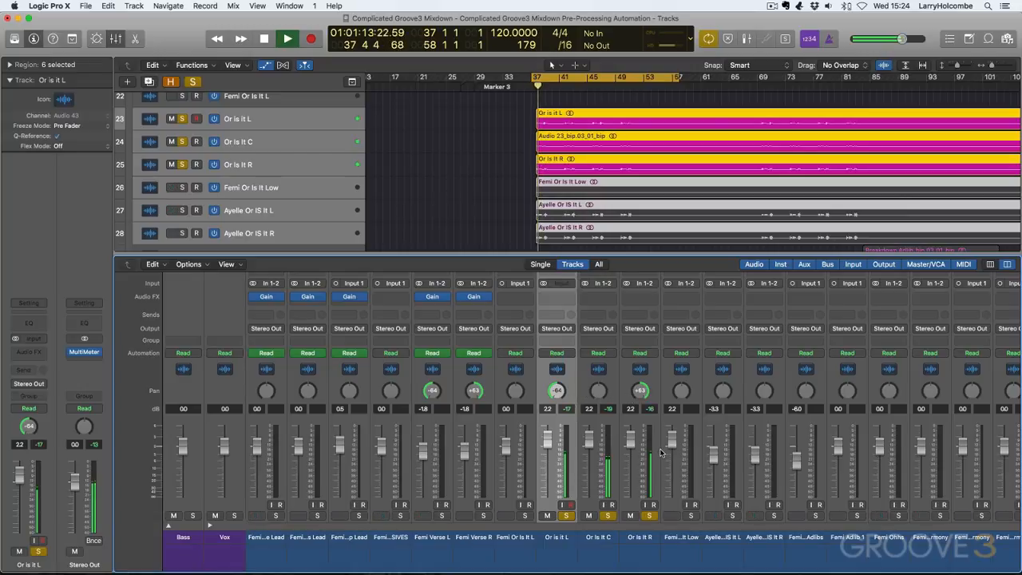
Solo Femi Or Is It Low and Ayelle Or Is It L in turn, adjust pans, unsolo and close the Mixer.
{"action": "left_click", "coordinate": [264, 38]}
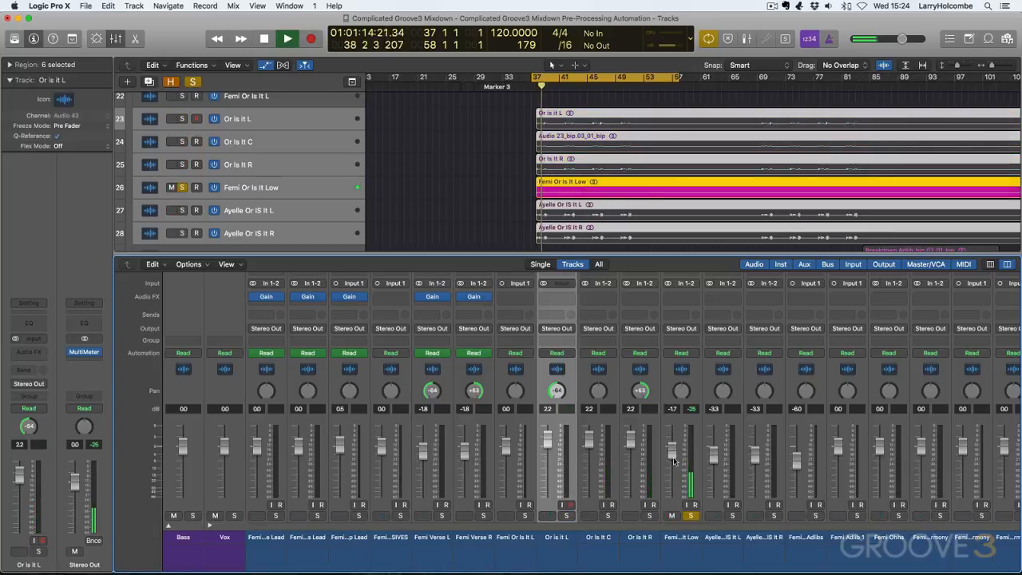
{"action": "left_click", "coordinate": [288, 38]}
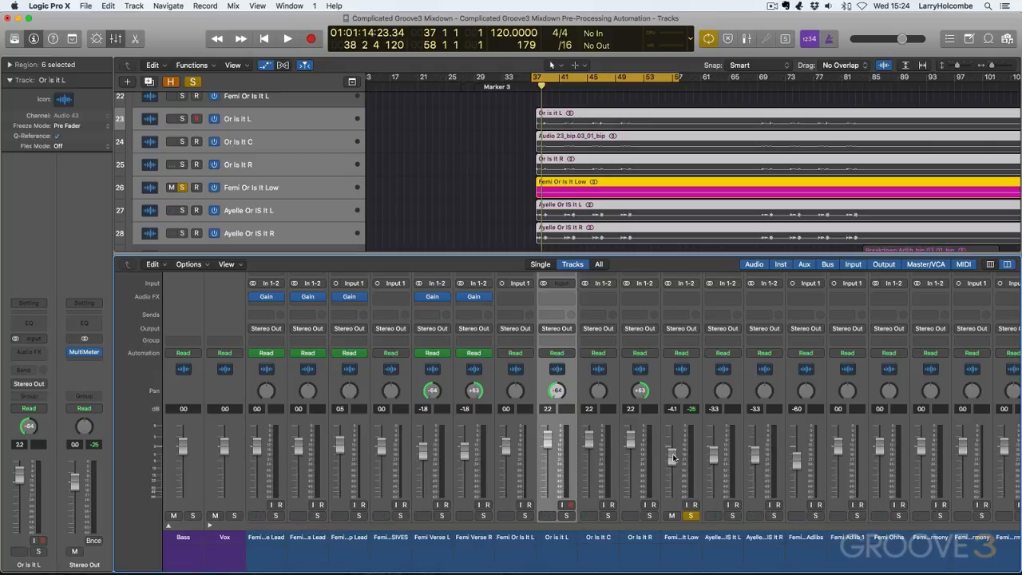
{"action": "left_click", "coordinate": [288, 38]}
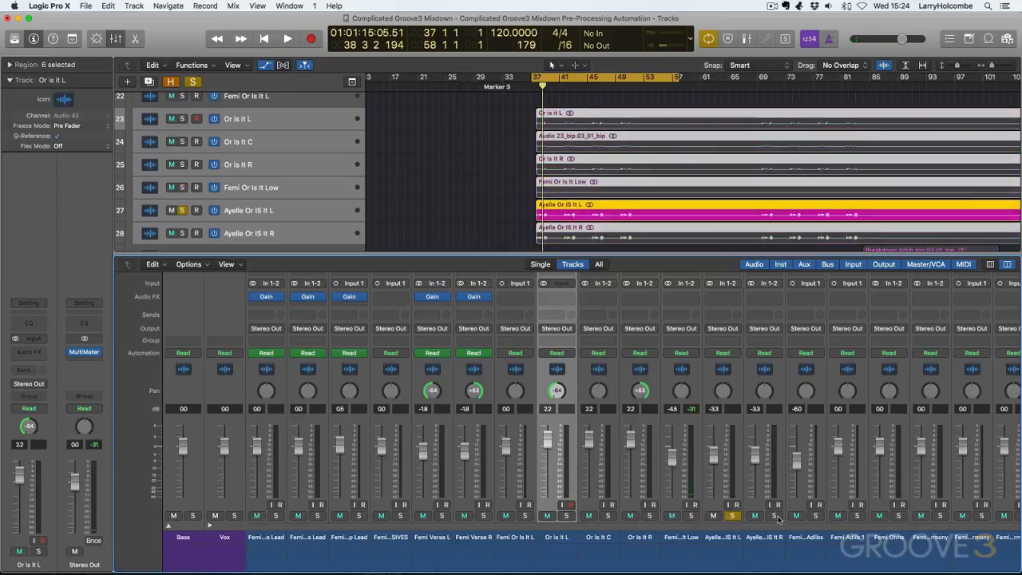
{"action": "left_click", "coordinate": [287, 38]}
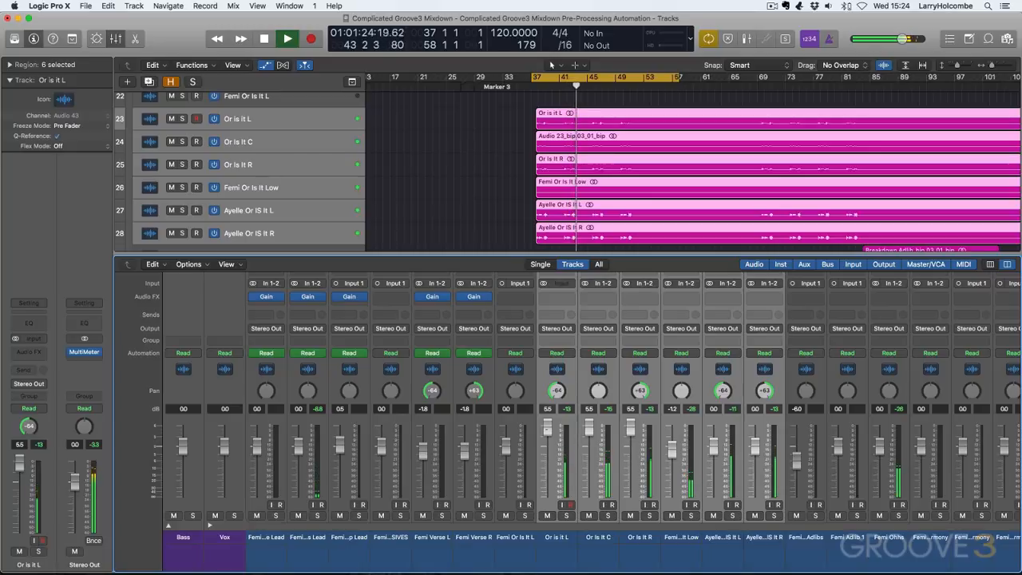
{"action": "left_click", "coordinate": [287, 39]}
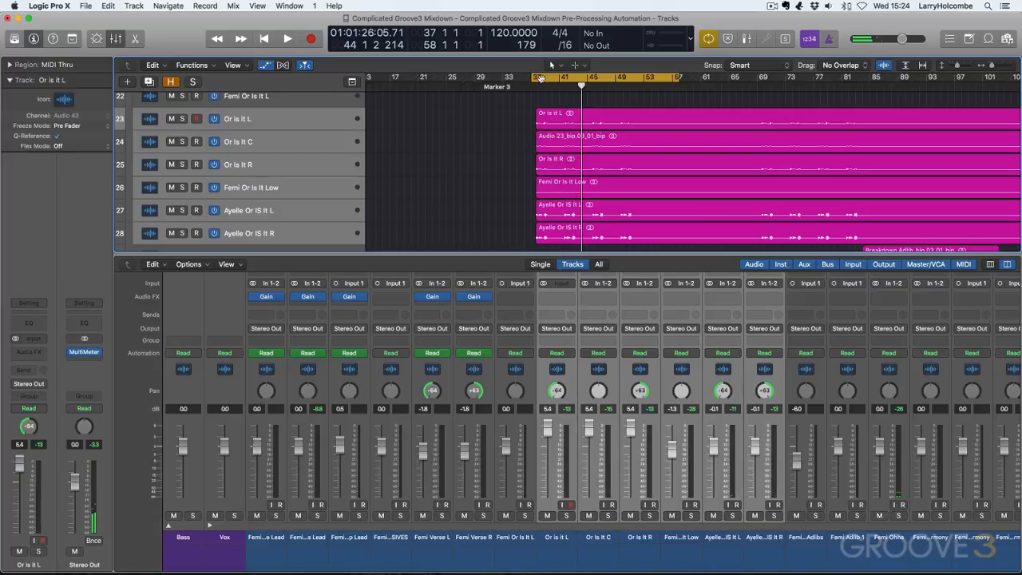
{"action": "scroll", "scroll_direction": "down", "scroll_amount": 3}
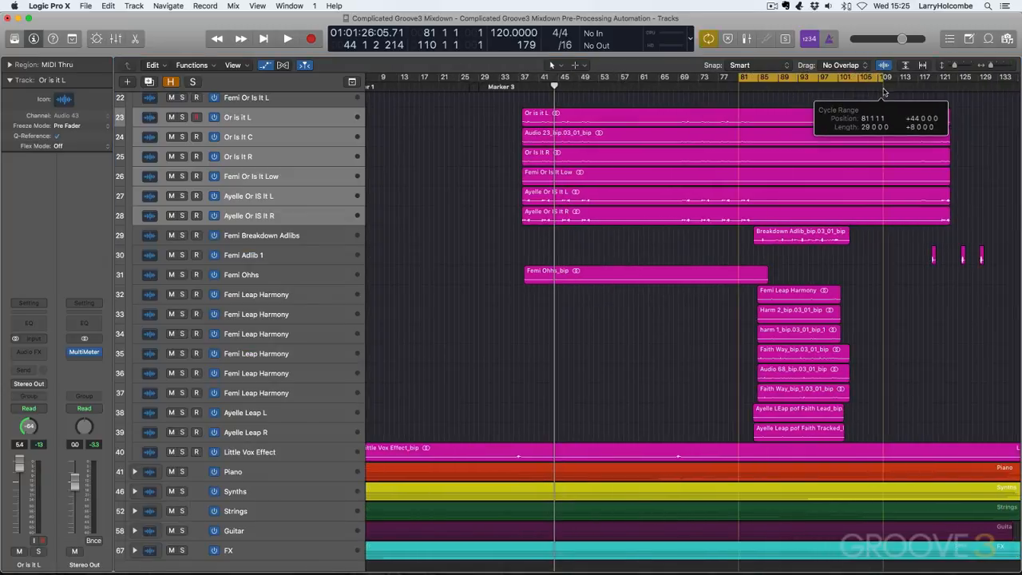
Select Femi Breakdown Adlibs and zoom the Tracks area to fit the whole song.
{"action": "left_click", "coordinate": [288, 38]}
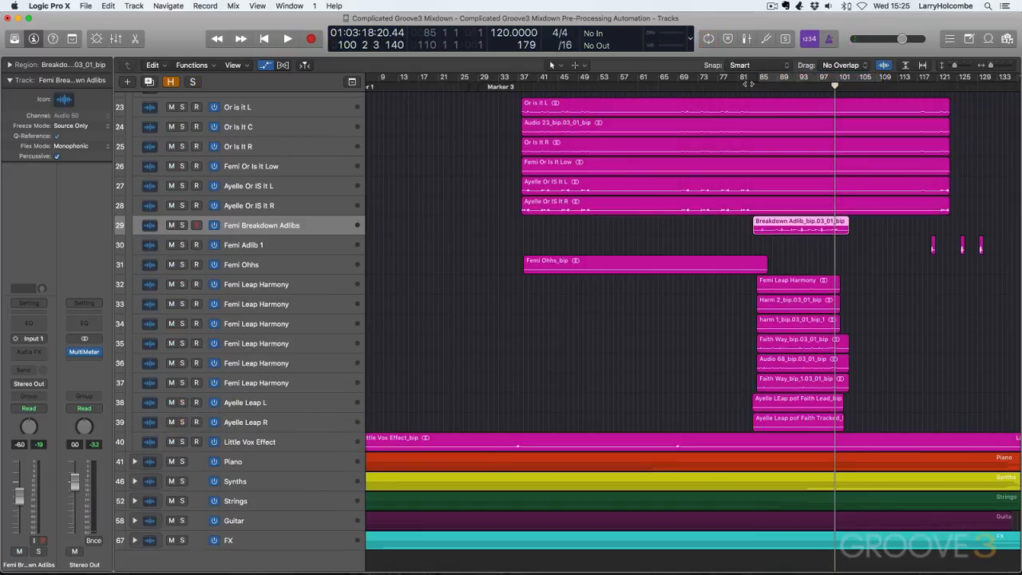
{"action": "left_click", "coordinate": [288, 38]}
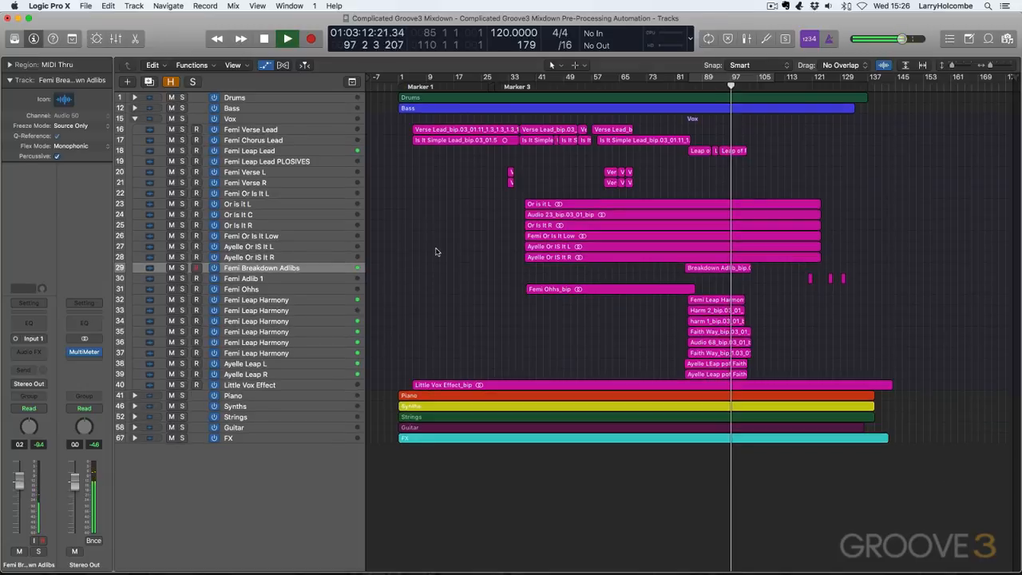
{"action": "left_click", "coordinate": [248, 150]}
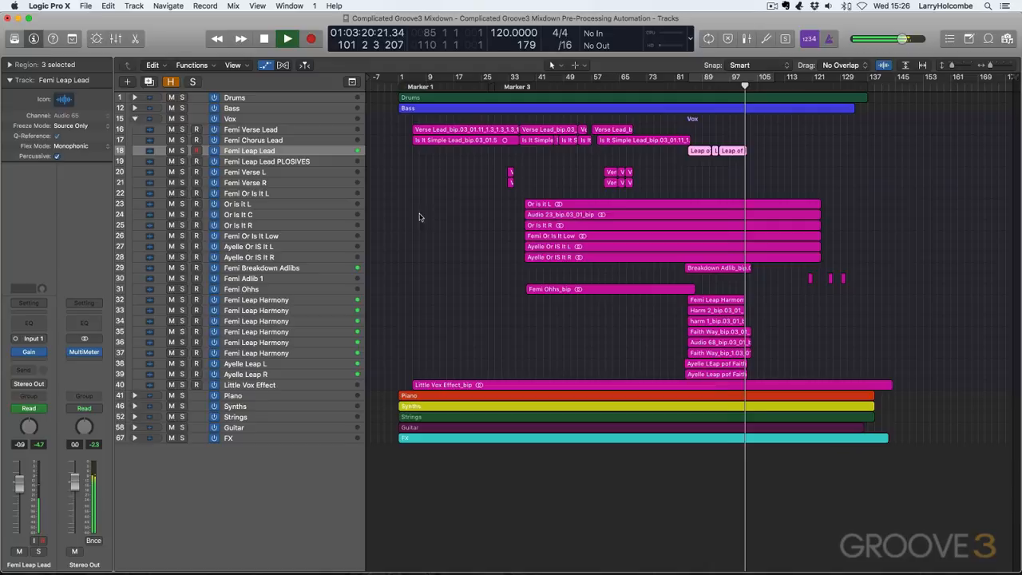
{"action": "left_click", "coordinate": [287, 38]}
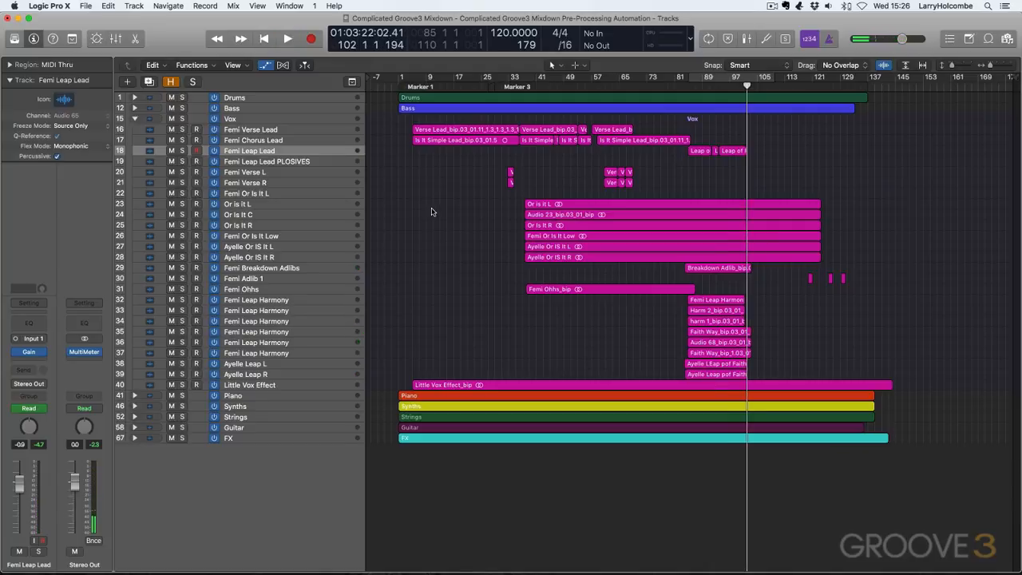
{"action": "mouse_move", "coordinate": [429, 230]}
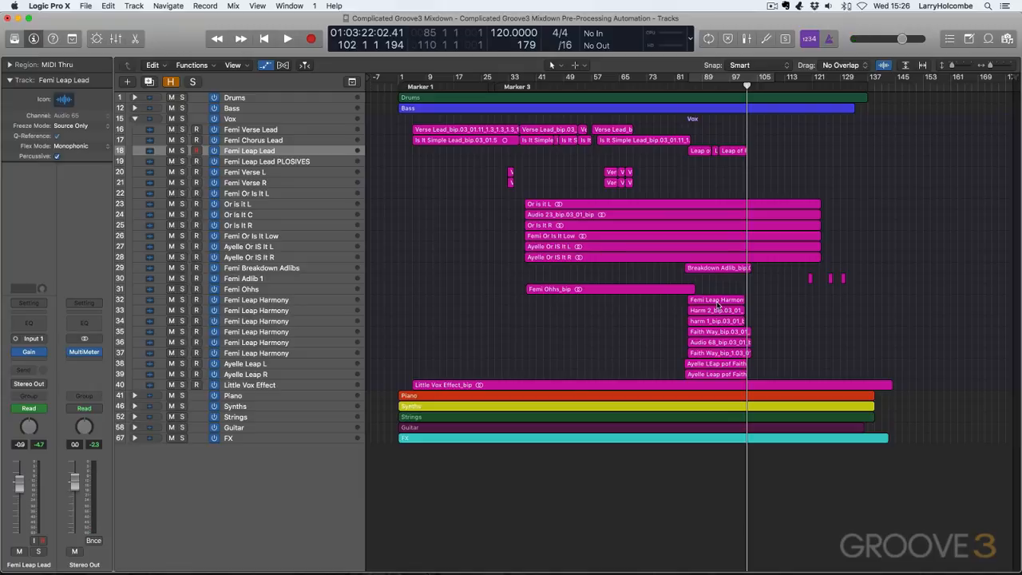
{"action": "left_click", "coordinate": [238, 300]}
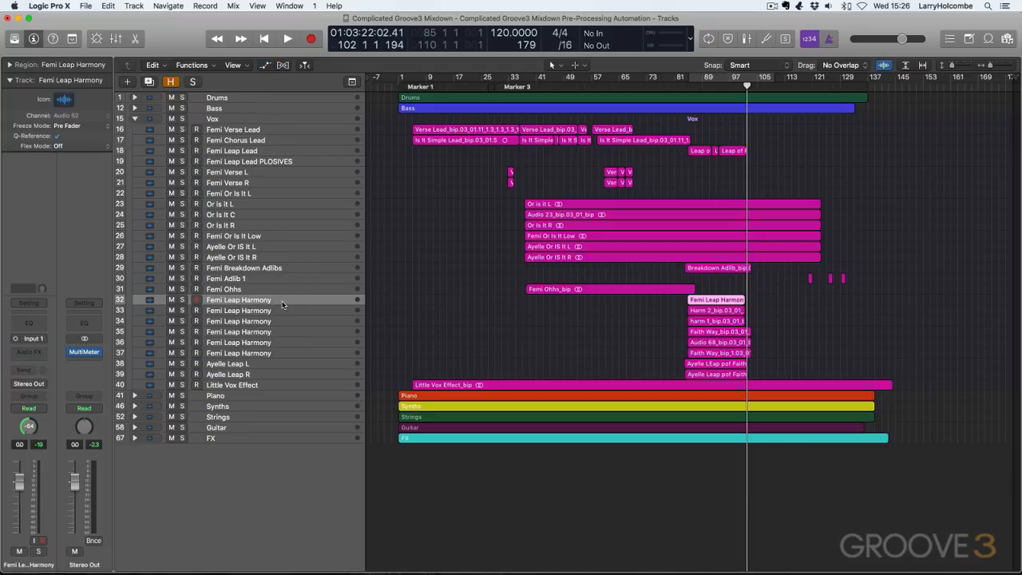